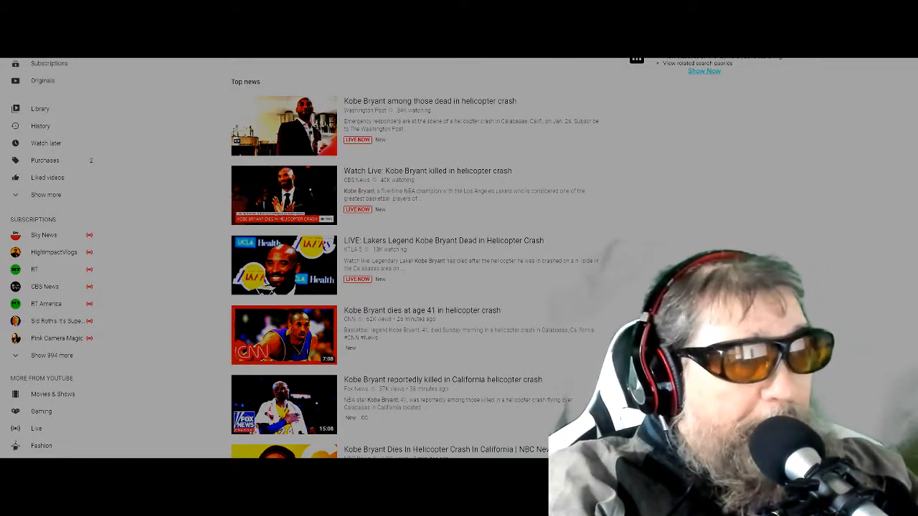
Step: Scroll past the Top news results to older Kobe Bryant Eagles Super Bowl reaction videos
{"action": "scroll", "scroll_direction": "down", "scroll_amount": 3}
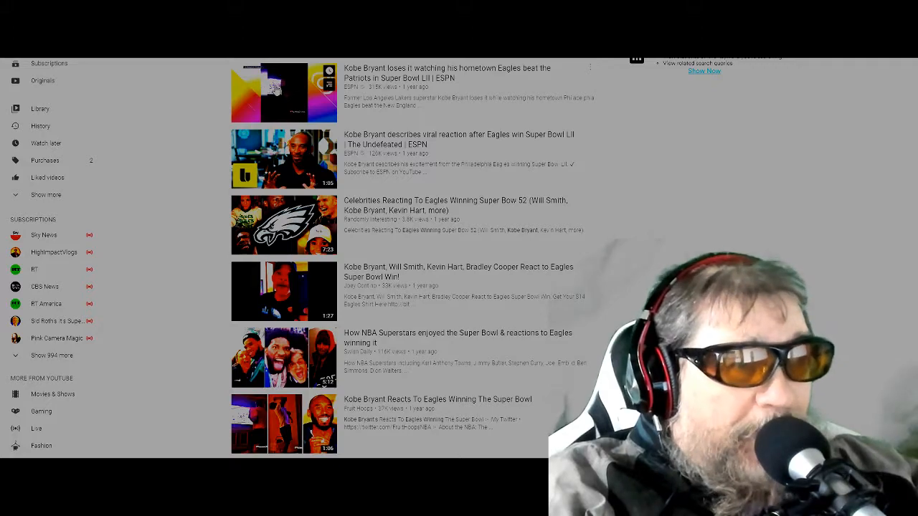
Step: Open ESPN's 'Kobe Bryant loses it' Eagles video and pause it at 0:18
{"action": "left_click", "coordinate": [284, 92]}
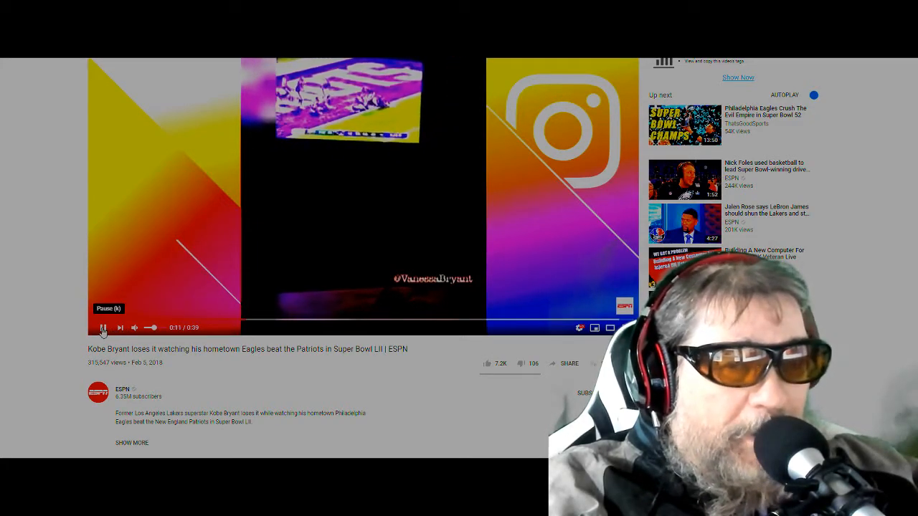
{"action": "left_click", "coordinate": [102, 327]}
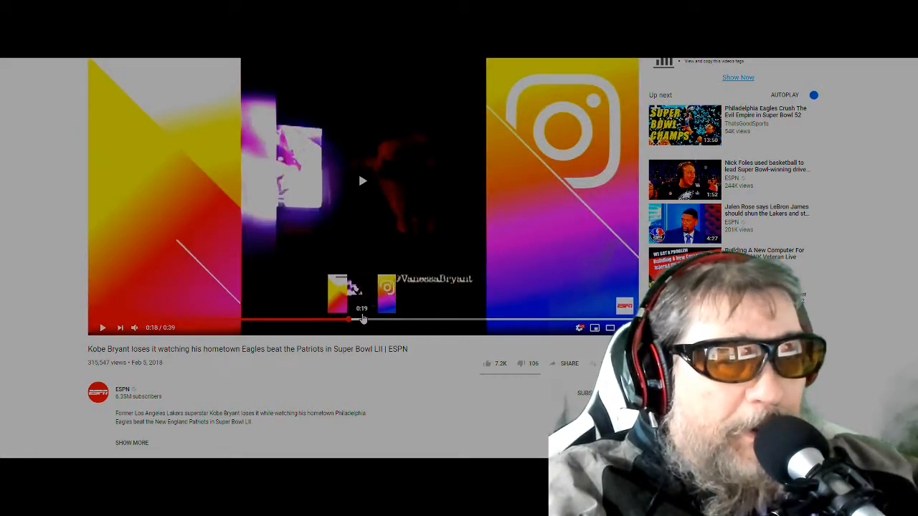
Step: Resume the ESPN reaction video and pause it on Kobe's frame at 0:27
{"action": "left_click", "coordinate": [362, 181]}
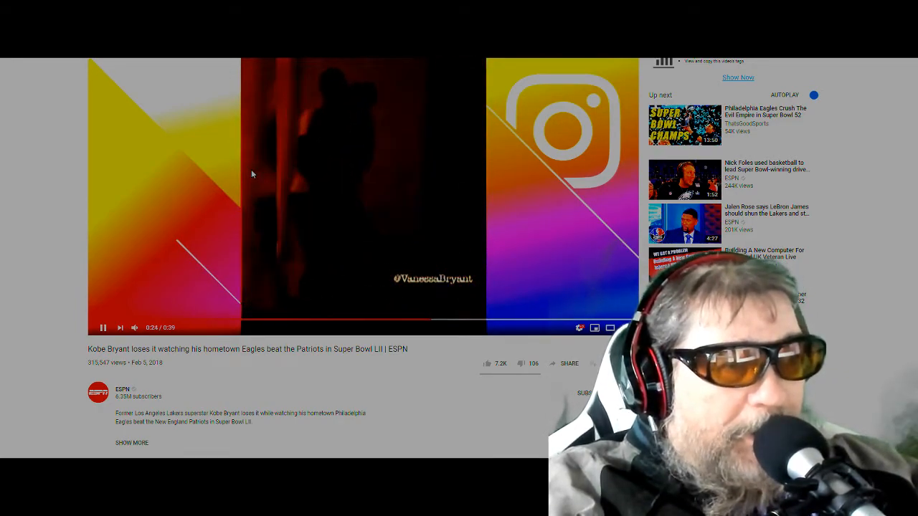
{"action": "mouse_move", "coordinate": [103, 328]}
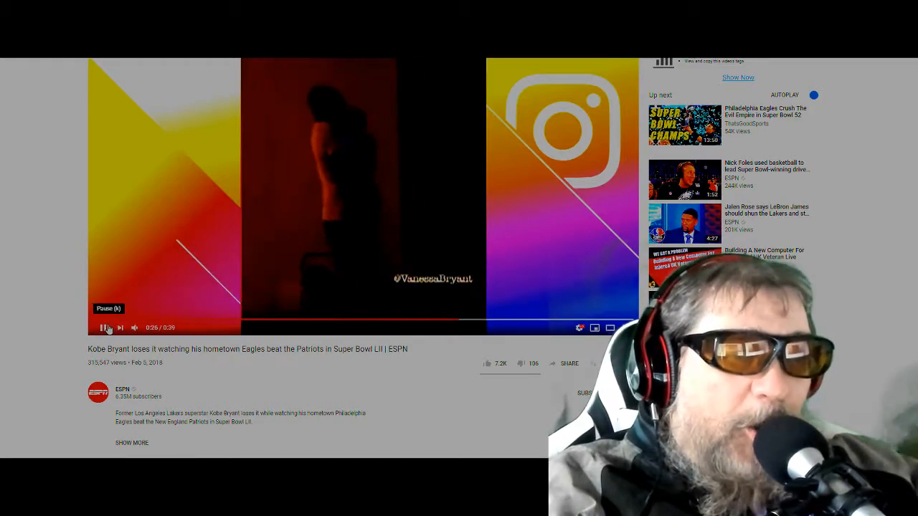
{"action": "left_click", "coordinate": [99, 328]}
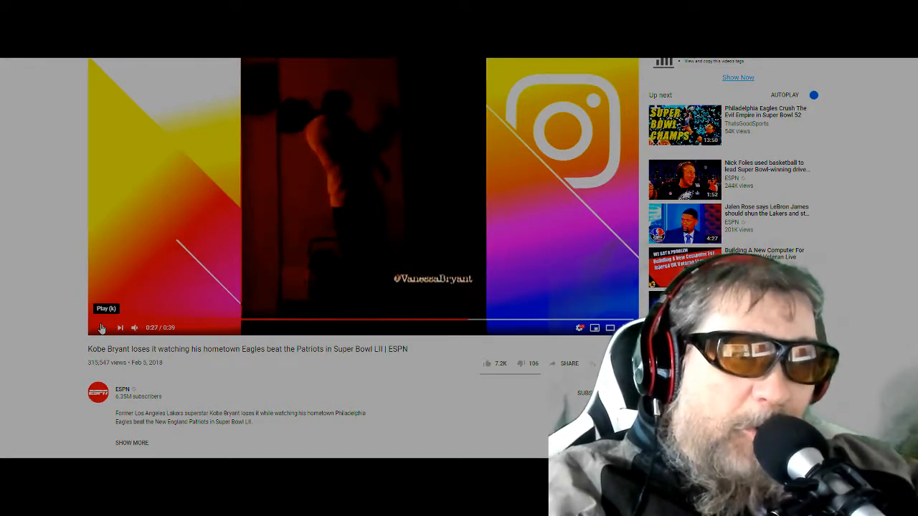